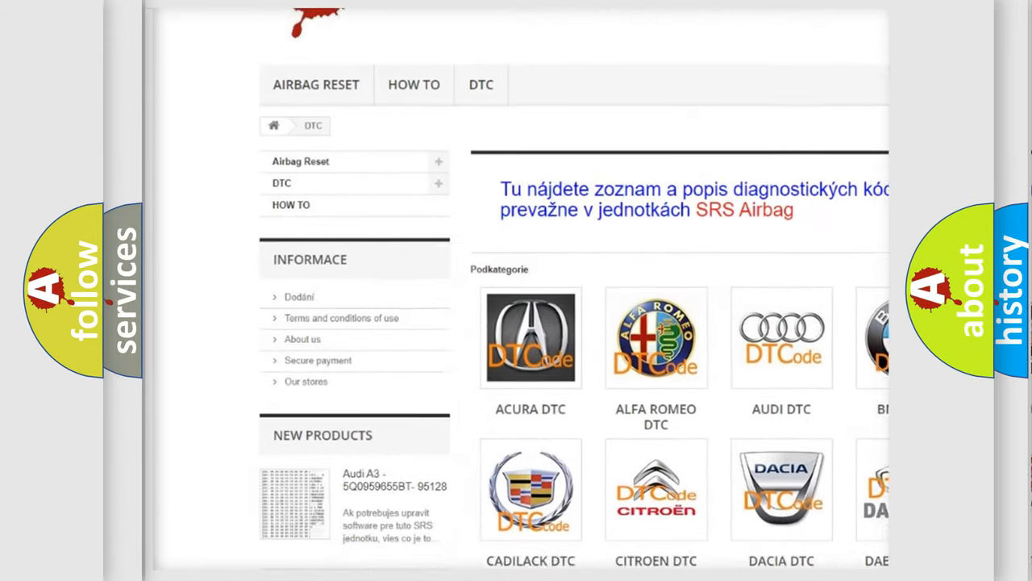
pyautogui.scroll(-3)
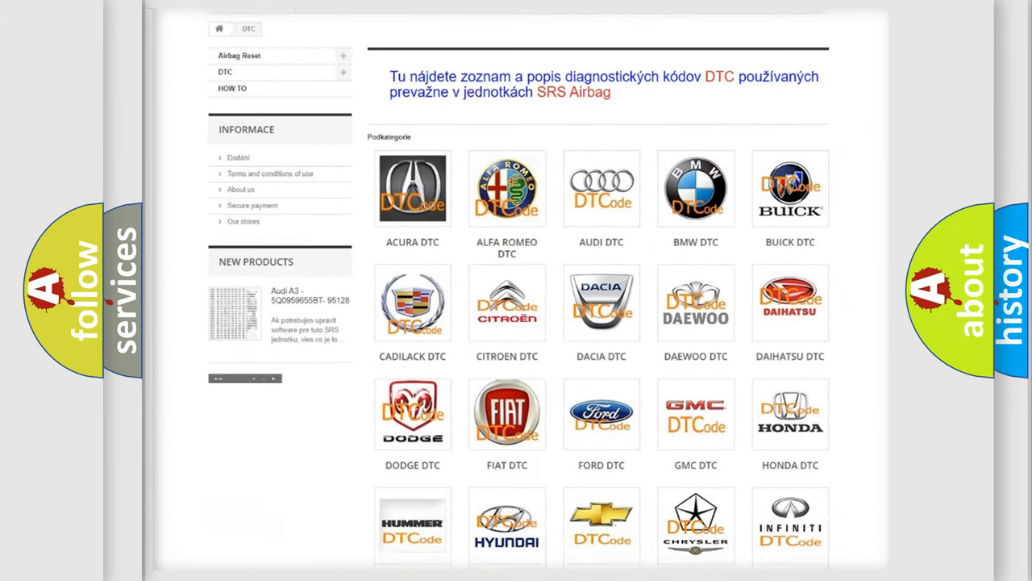
pyautogui.scroll(-3)
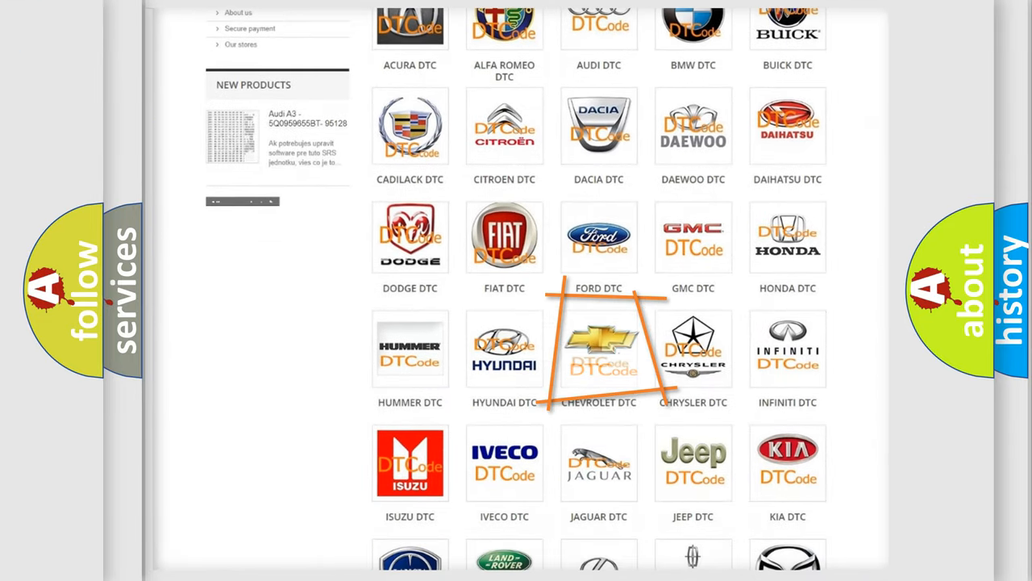